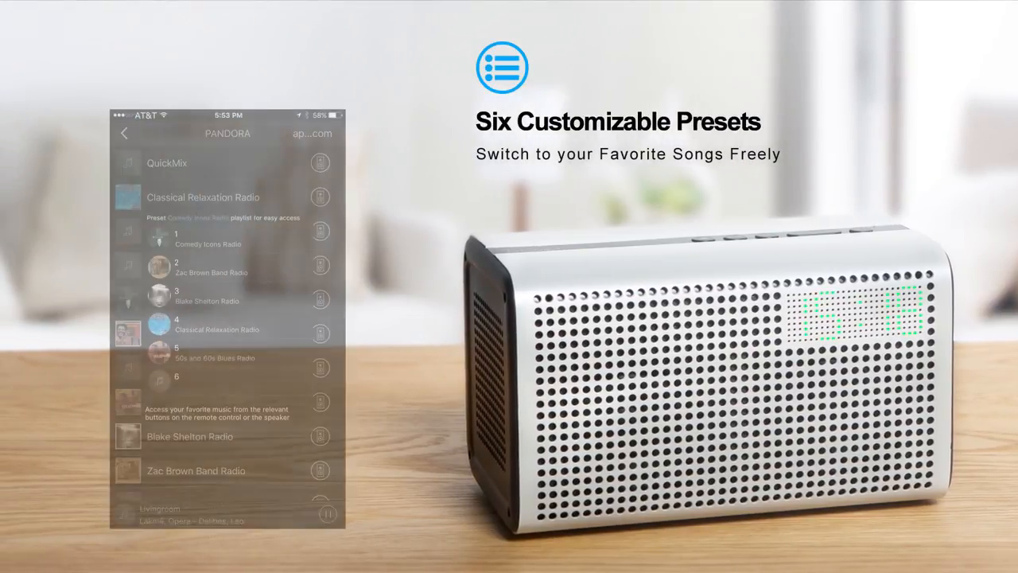
Select empty preset slot 6, below the 50s and 60s Blues Radio preset
left_click(228, 377)
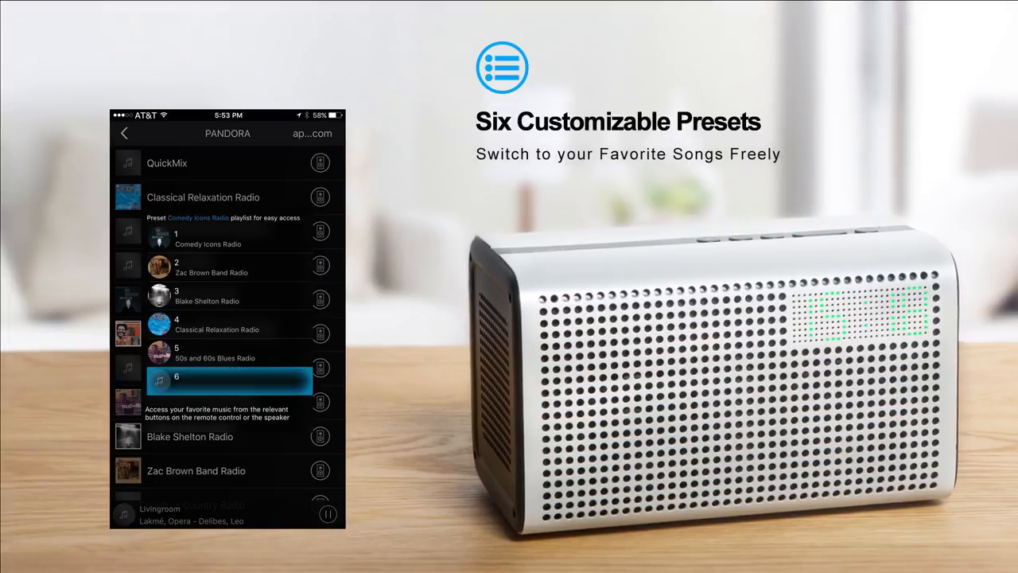